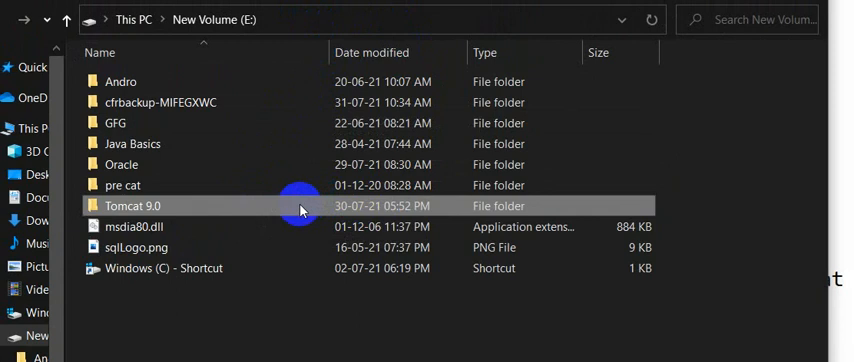
# Open tomcat-users.xml from Tomcat 9.0 > conf in EditPlus via its right-click menu.
pyautogui.doubleClick(134, 206)
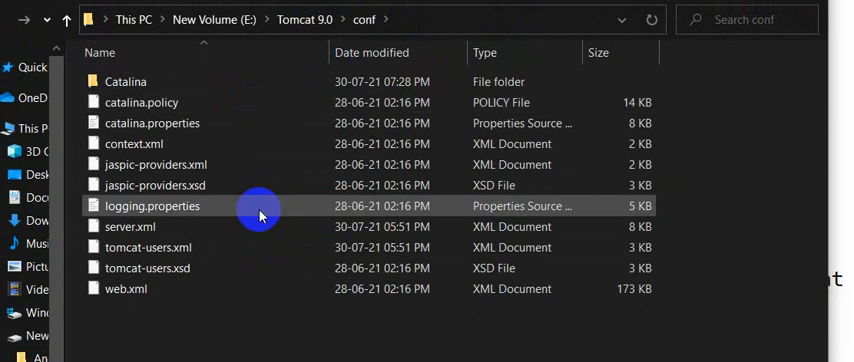
pyautogui.click(252, 248)
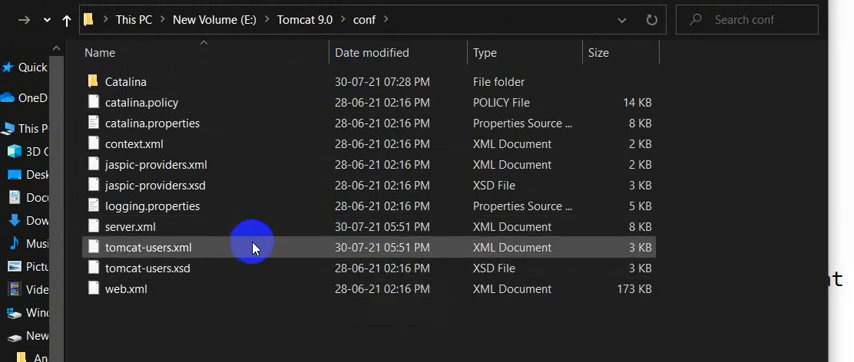
pyautogui.moveTo(252, 248)
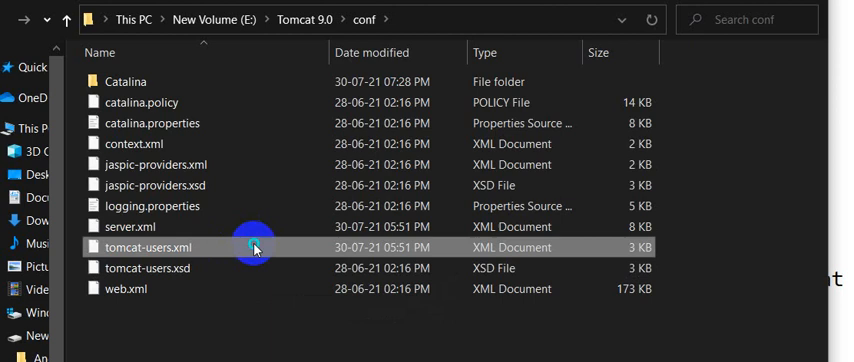
pyautogui.rightClick(252, 248)
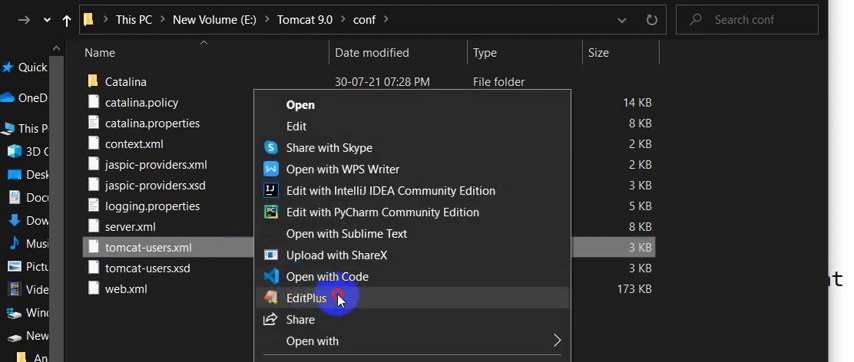
pyautogui.click(302, 298)
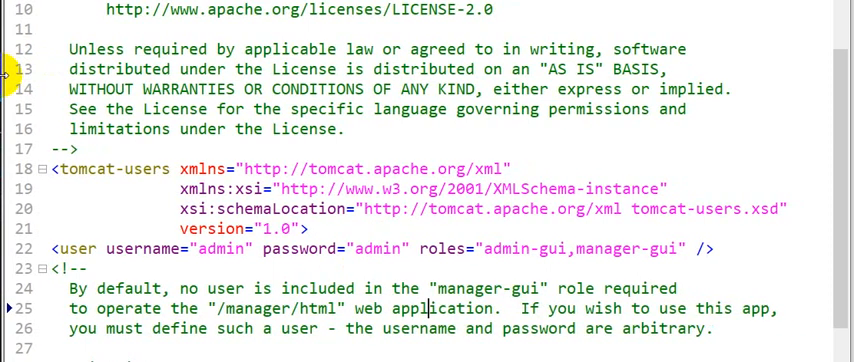
# Scroll to the admin user entry on line 22 and highlight its password value.
pyautogui.scroll(3)
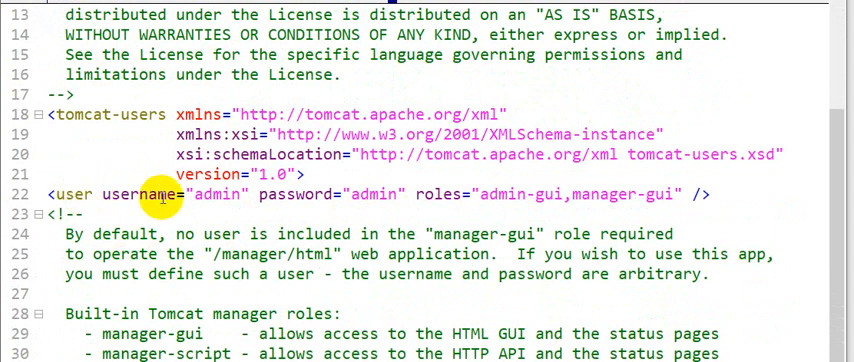
pyautogui.moveTo(316, 194)
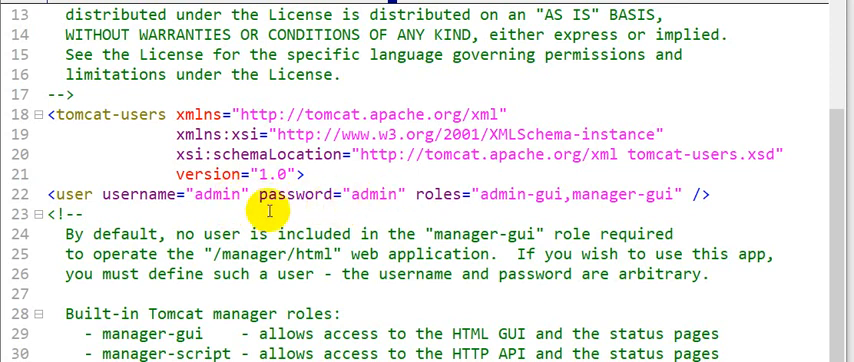
pyautogui.doubleClick(370, 192)
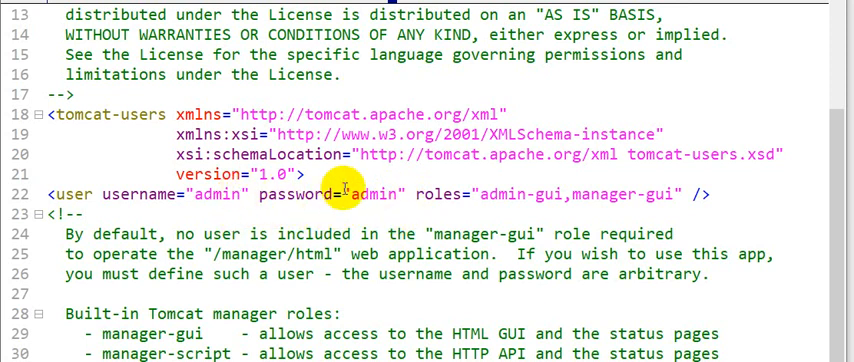
pyautogui.moveTo(252, 212)
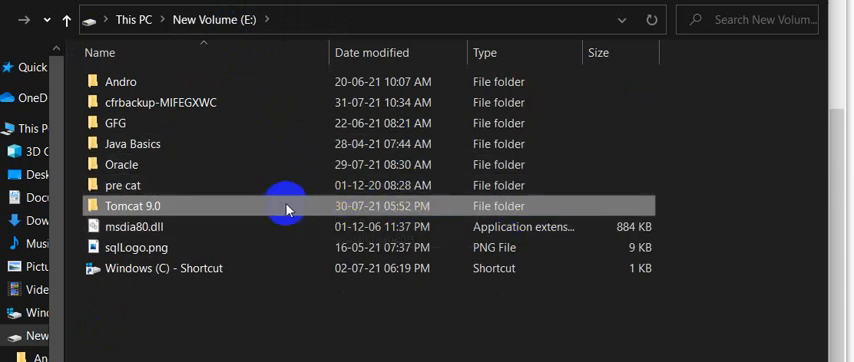
# Reopen tomcat-users.xml by going through the Tomcat 9.0 and conf folders.
pyautogui.doubleClick(134, 206)
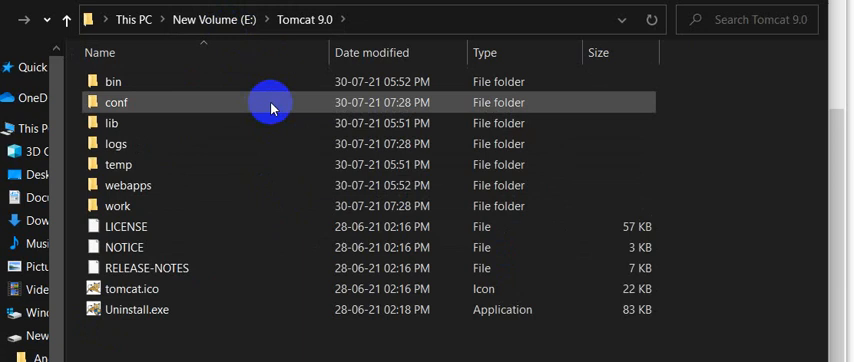
pyautogui.doubleClick(116, 102)
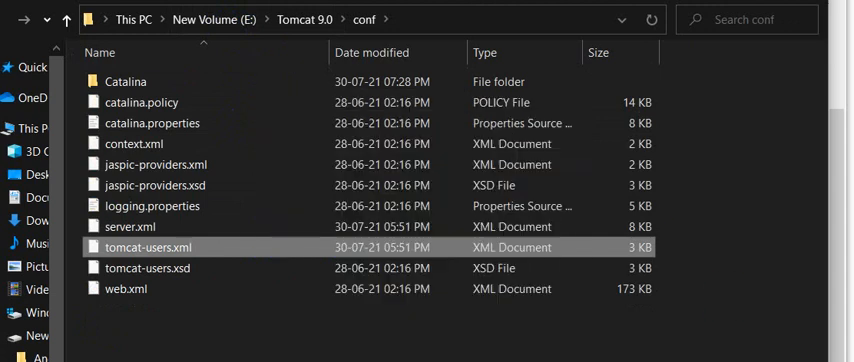
pyautogui.doubleClick(146, 248)
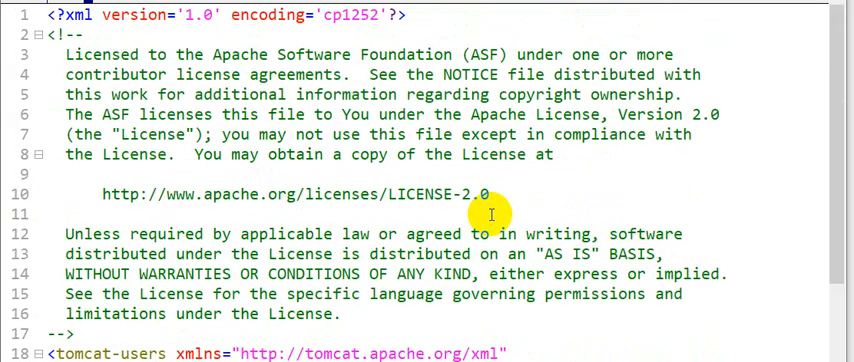
pyautogui.scroll(-3)
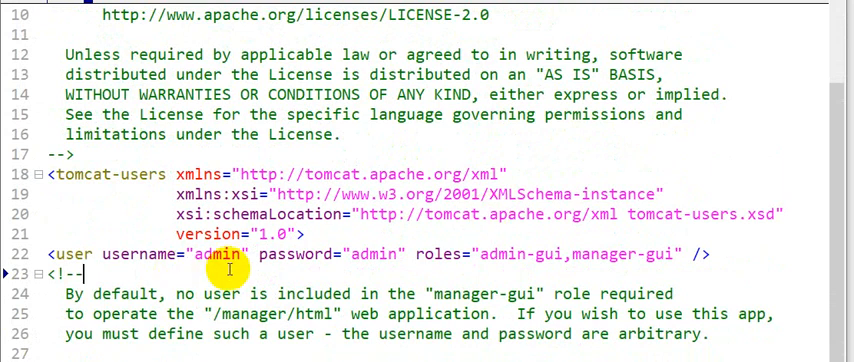